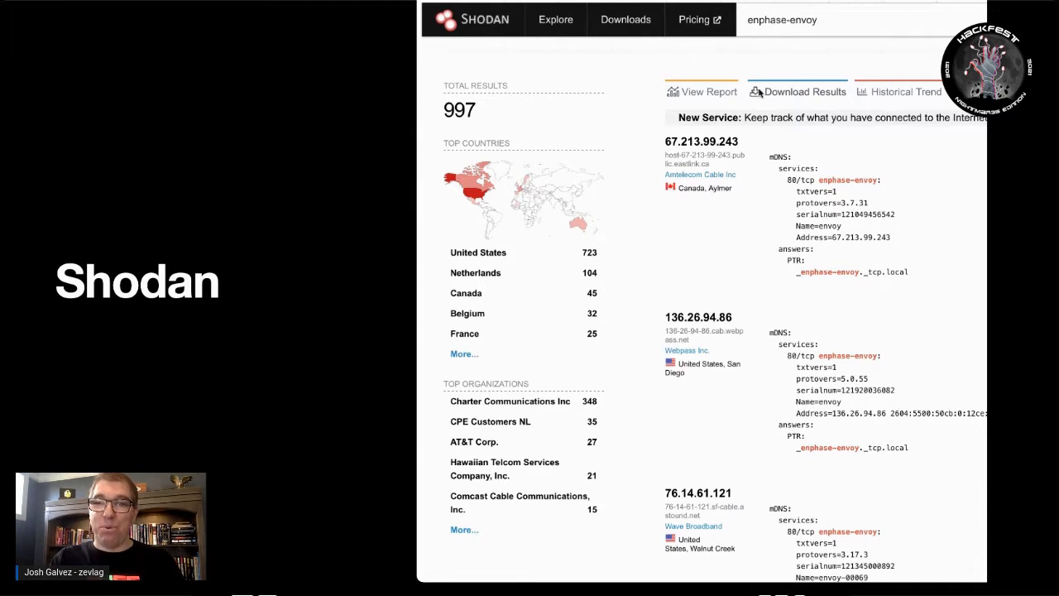
mouse_move(664, 97)
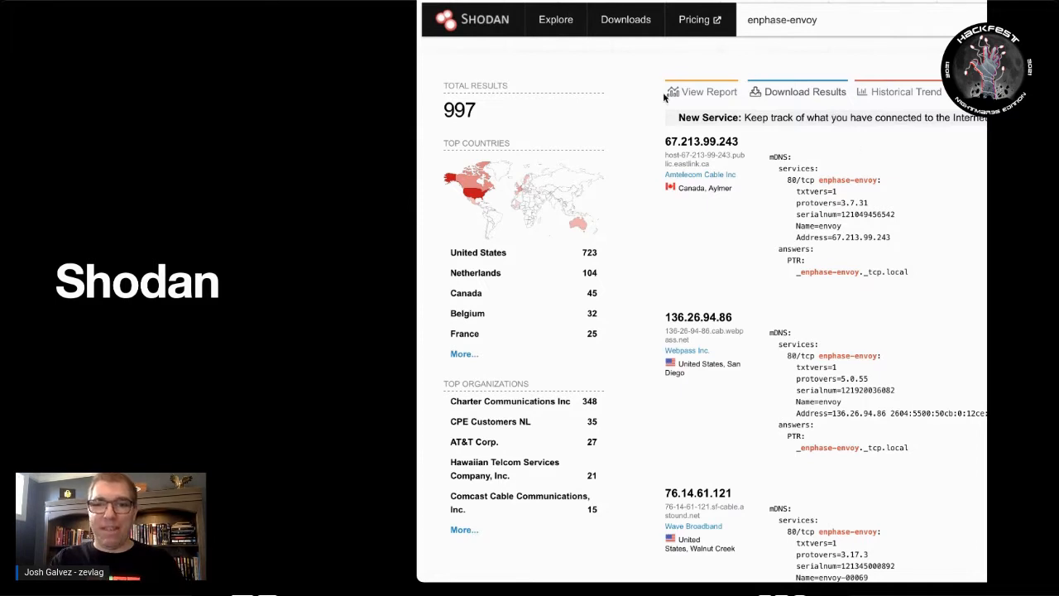
mouse_move(586, 87)
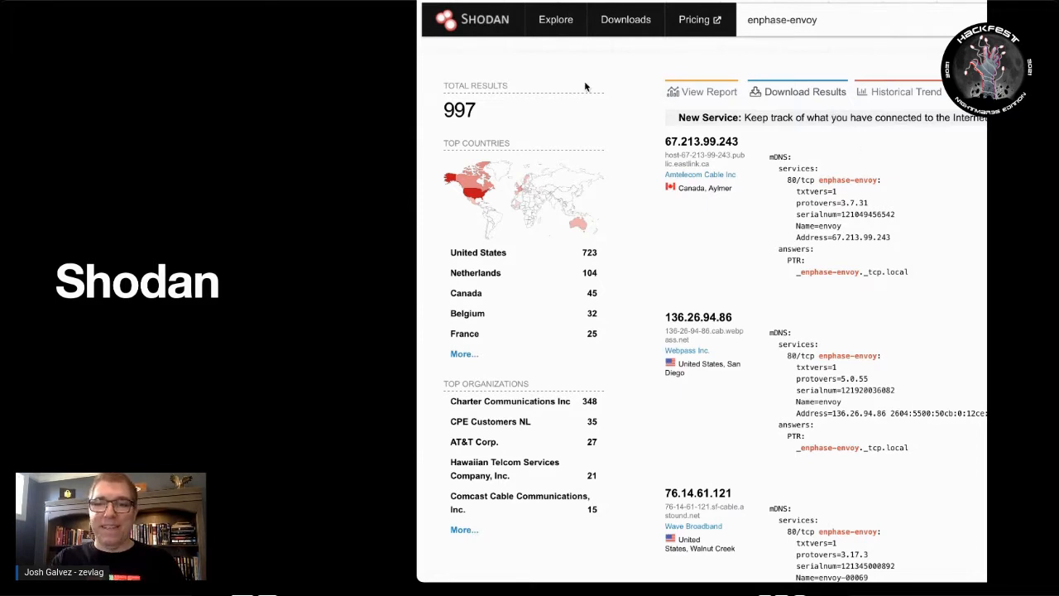
mouse_move(697, 107)
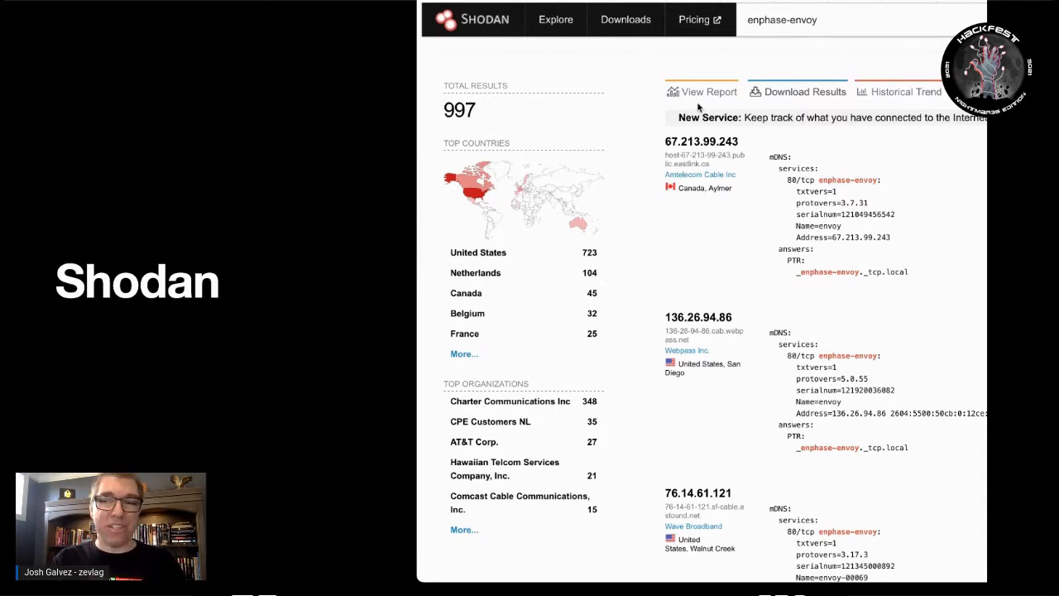
mouse_move(858, 201)
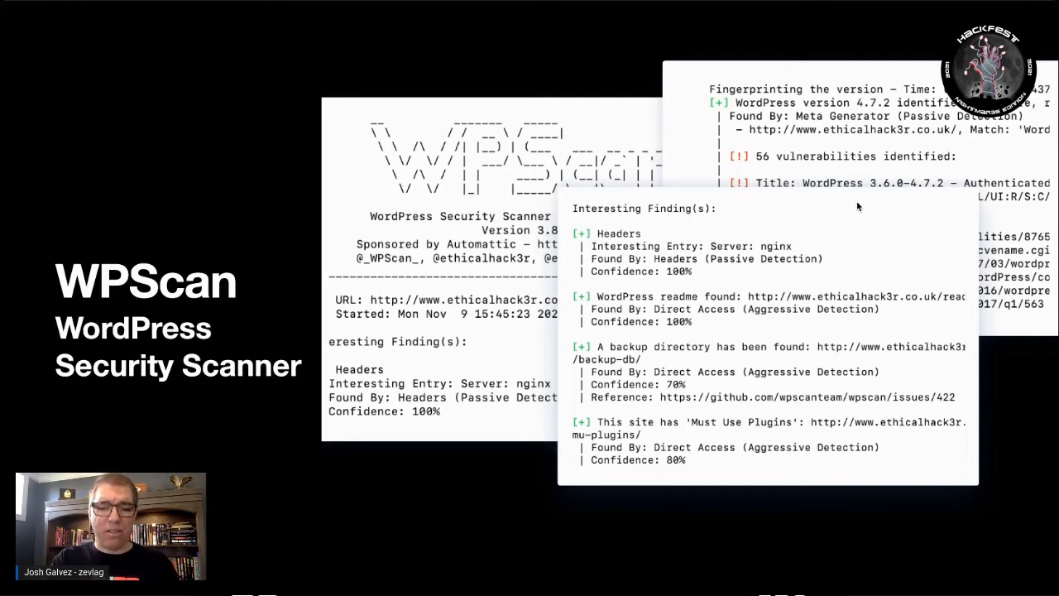
mouse_move(811, 348)
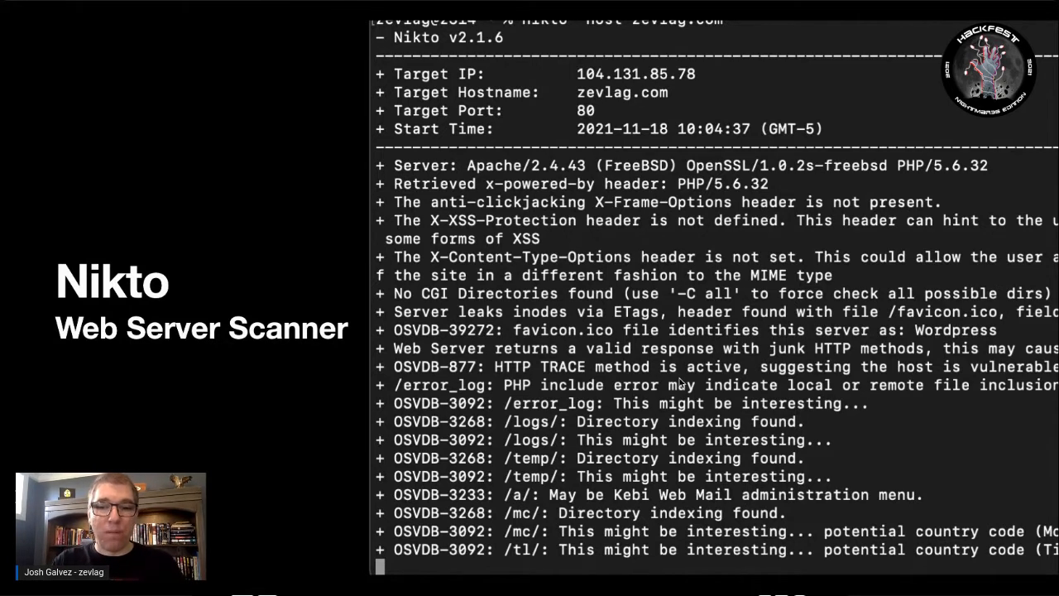
mouse_move(695, 267)
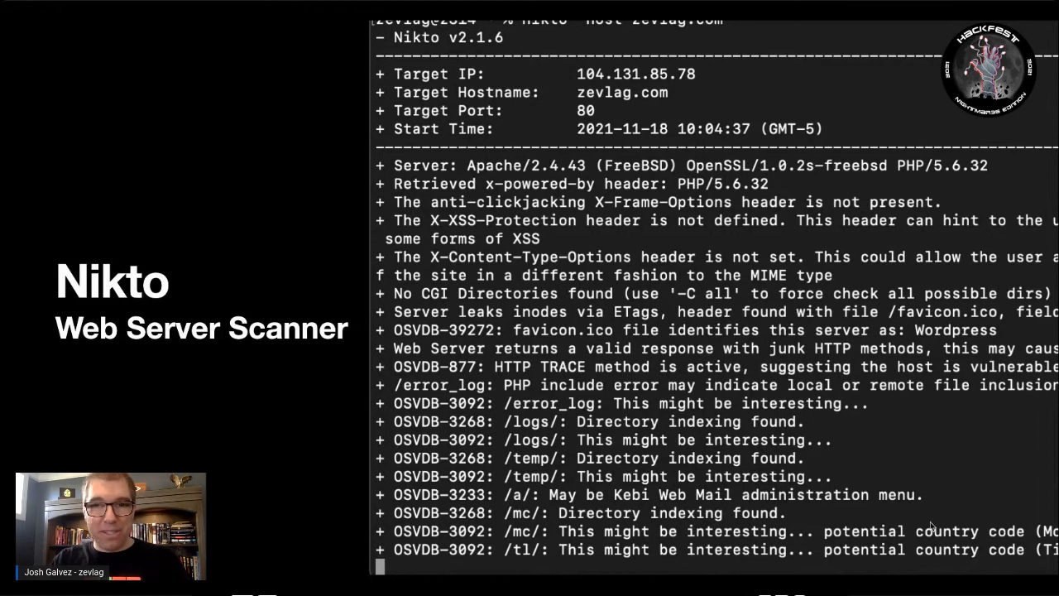
mouse_move(972, 225)
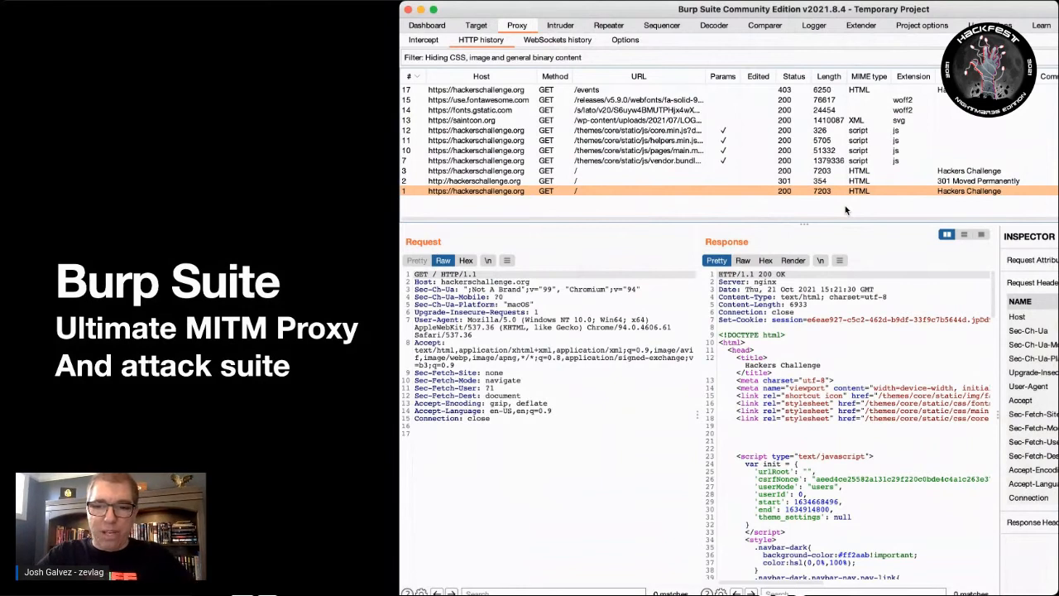
mouse_move(542, 573)
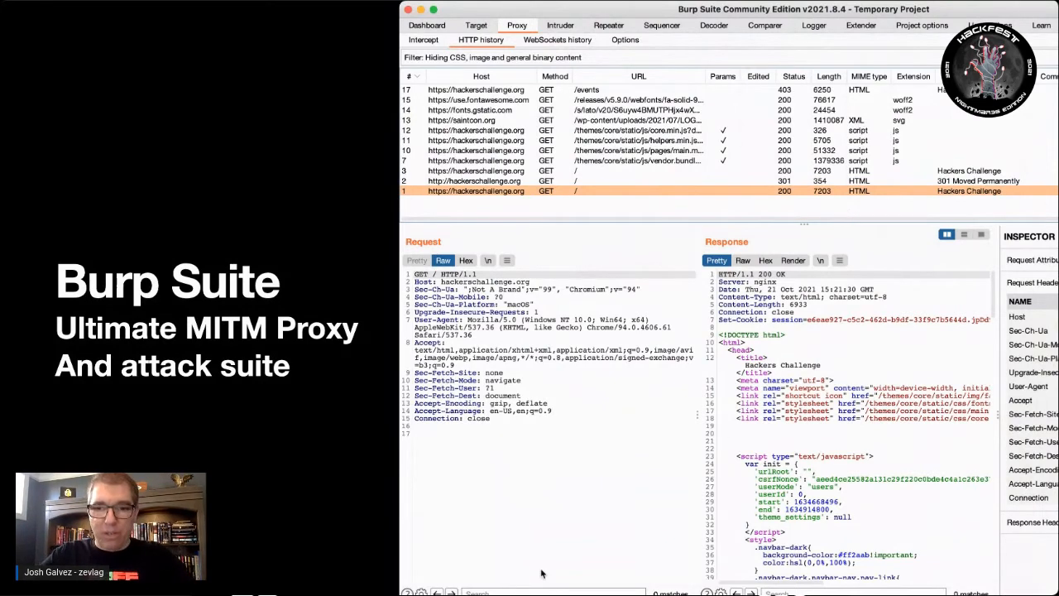